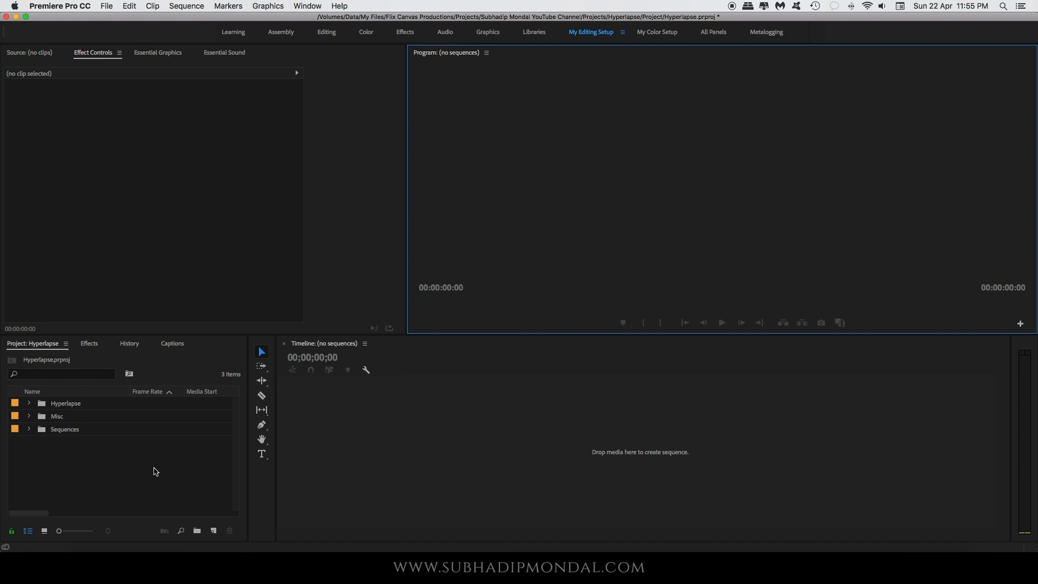
- Select the Hyperlapse photo folder and create a custom 1920×1080 sequence named Hyperlapse
{"action": "left_click", "coordinate": [65, 403]}
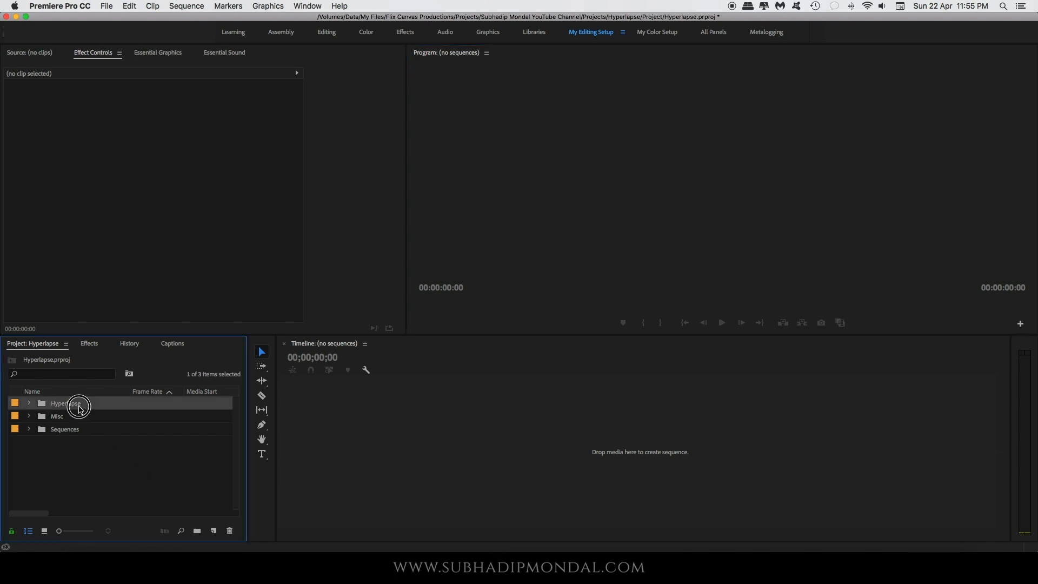
{"action": "left_click", "coordinate": [29, 402]}
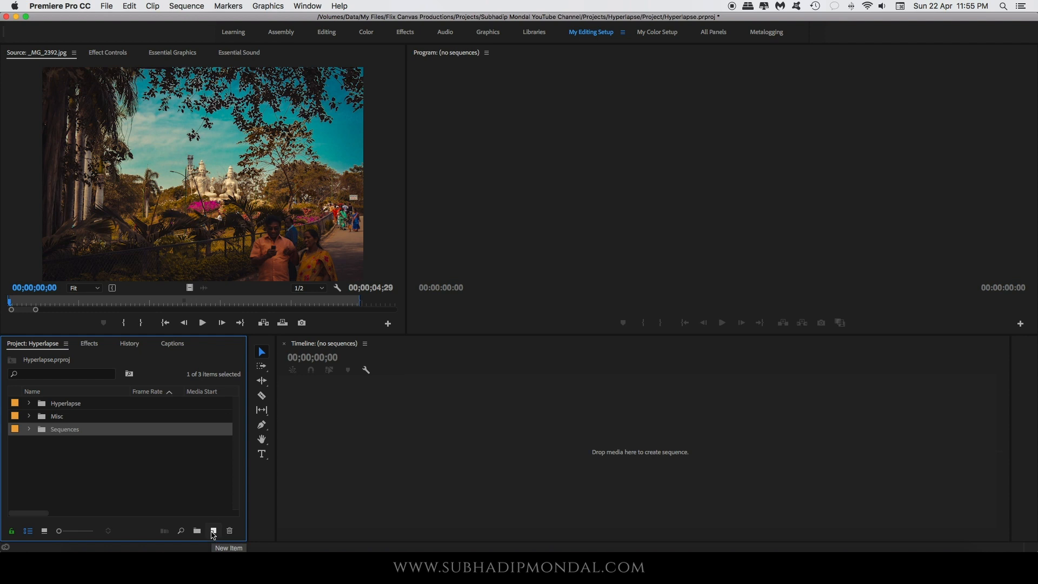
{"action": "left_click", "coordinate": [213, 530]}
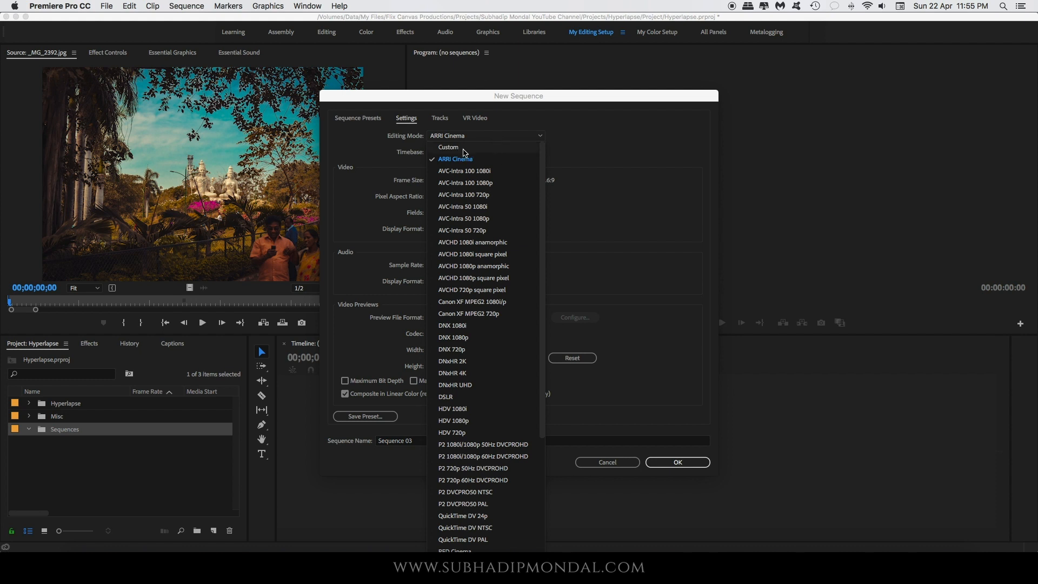
{"action": "left_click", "coordinate": [448, 147]}
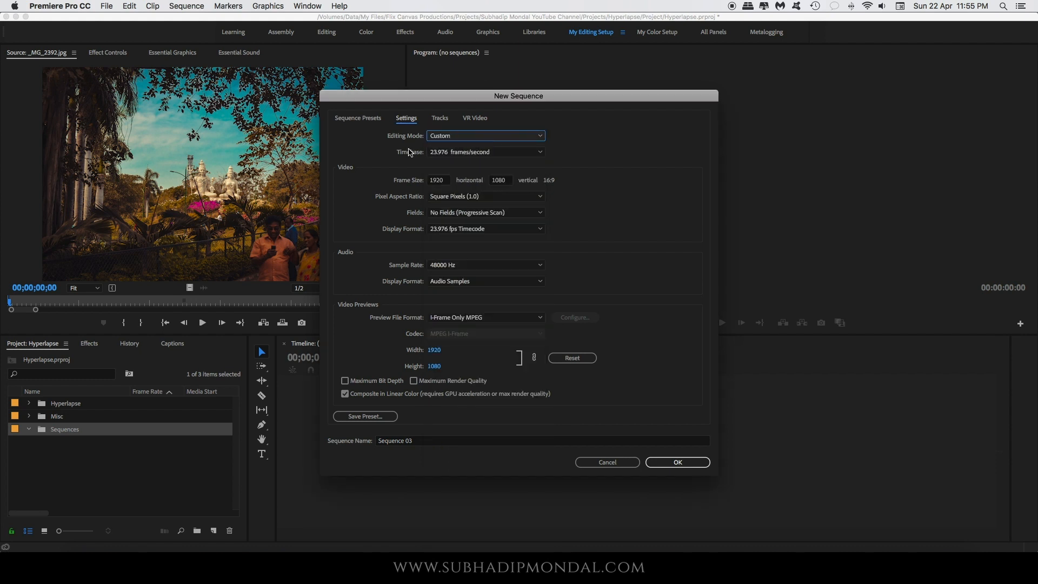
{"action": "mouse_move", "coordinate": [454, 162]}
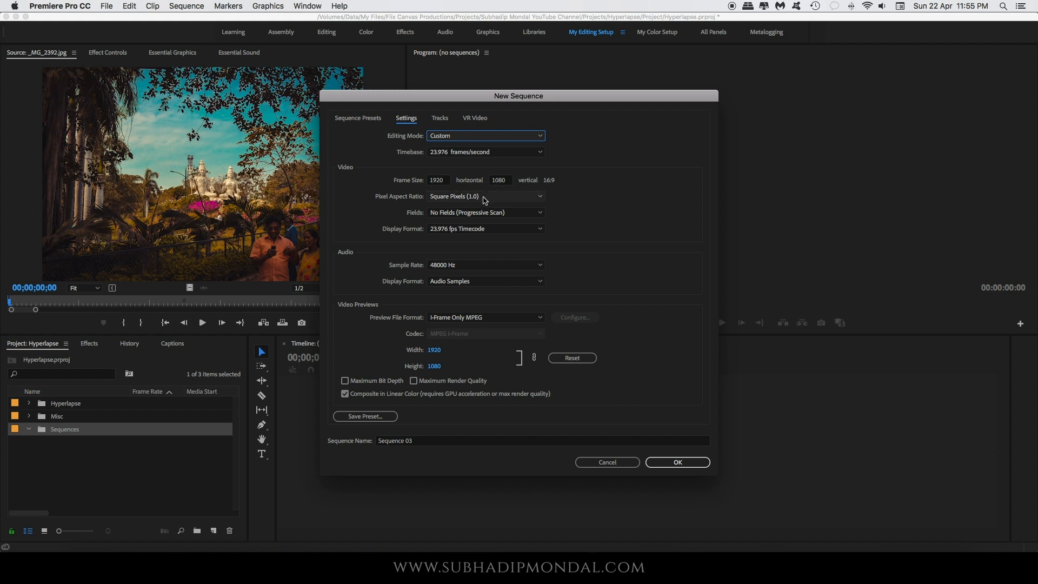
{"action": "left_click", "coordinate": [676, 462]}
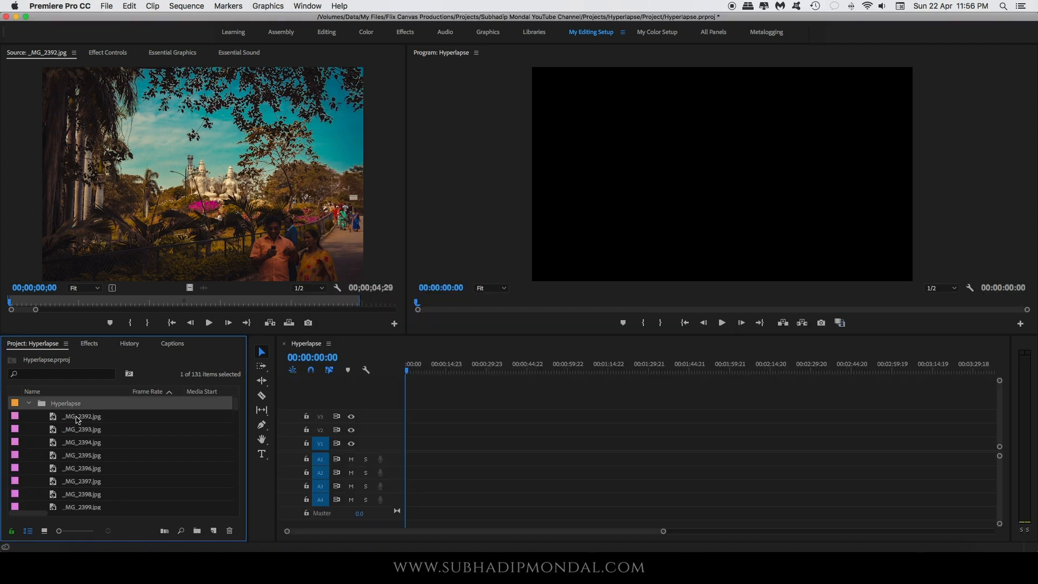
- Select all 128 photos from _MG_2392.jpg onward and drag them onto track V1
{"action": "left_click", "coordinate": [80, 416]}
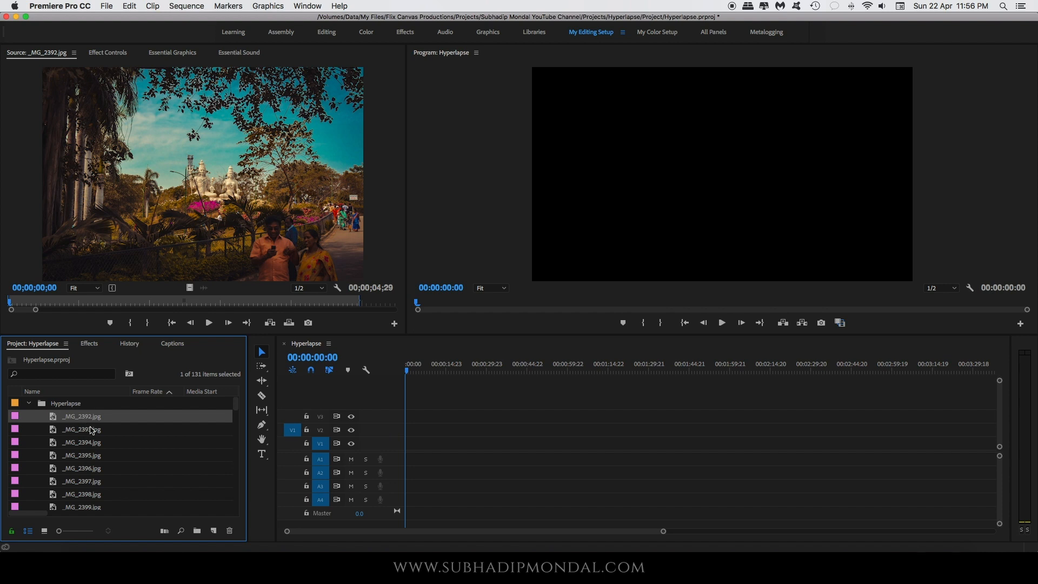
{"action": "scroll", "scroll_direction": "down", "scroll_amount": 3}
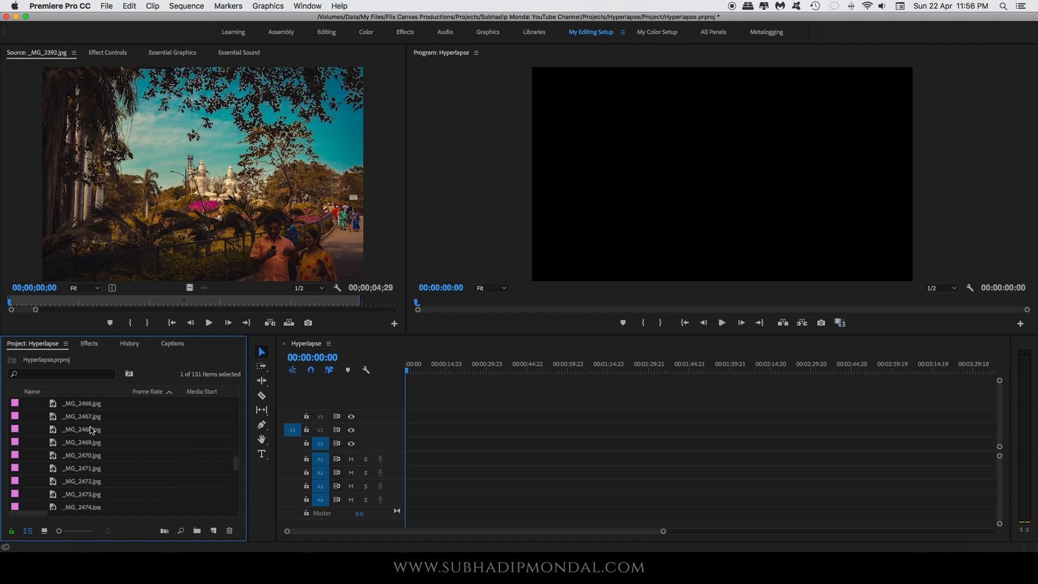
{"action": "scroll", "scroll_direction": "down", "scroll_amount": 3}
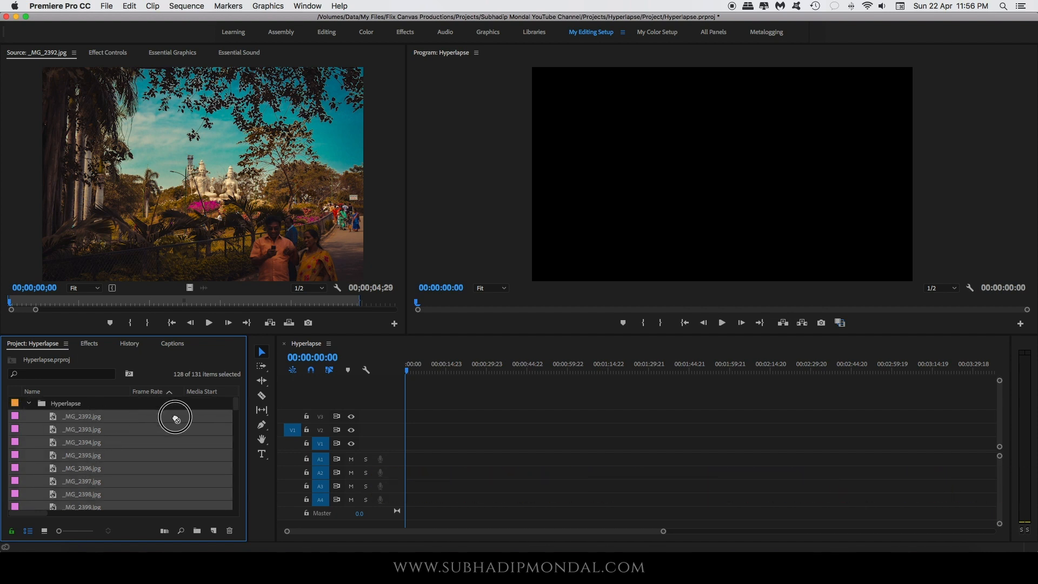
{"action": "left_click_drag", "start_coordinate": [175, 417], "coordinate": [453, 445]}
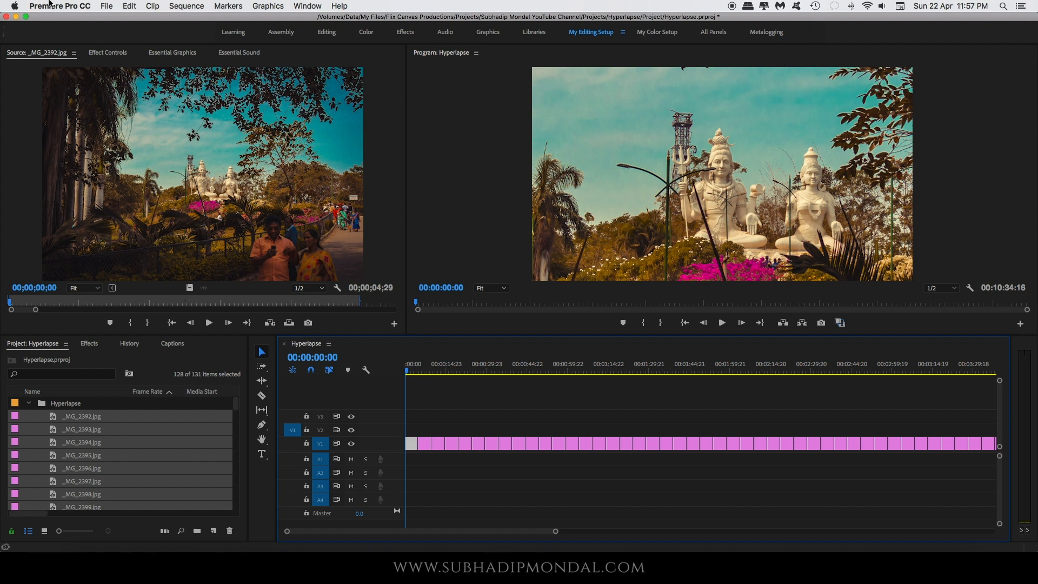
- Check the Timeline preferences, then scale every photo clip to frame size
{"action": "left_click", "coordinate": [59, 6]}
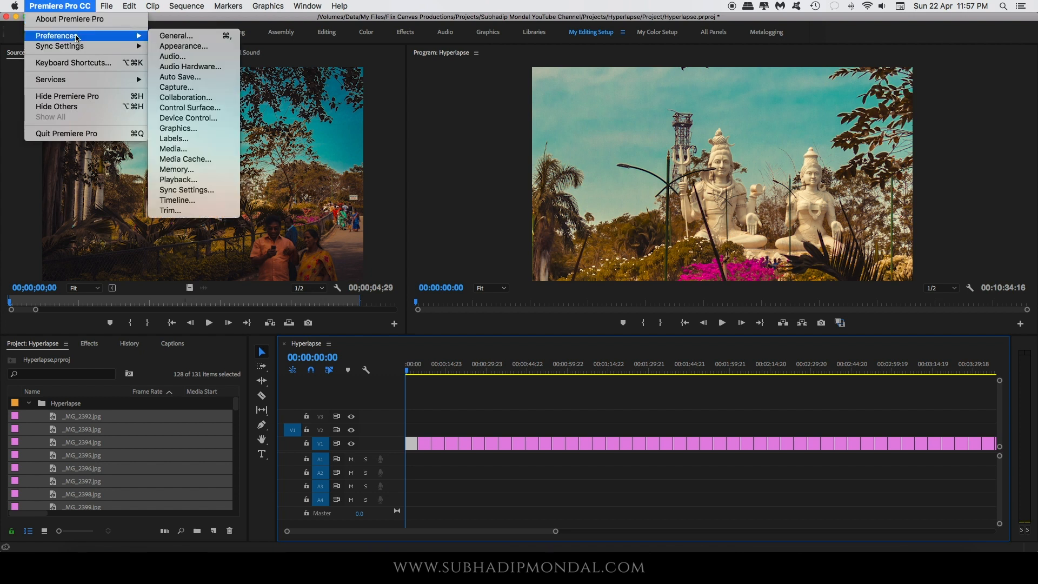
{"action": "left_click", "coordinate": [176, 200]}
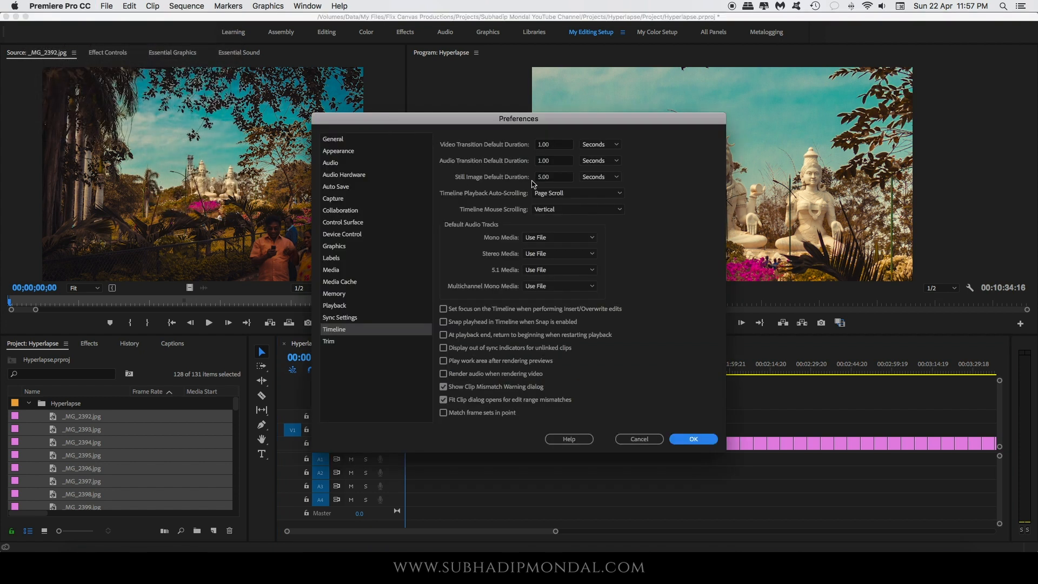
{"action": "left_click", "coordinate": [692, 439]}
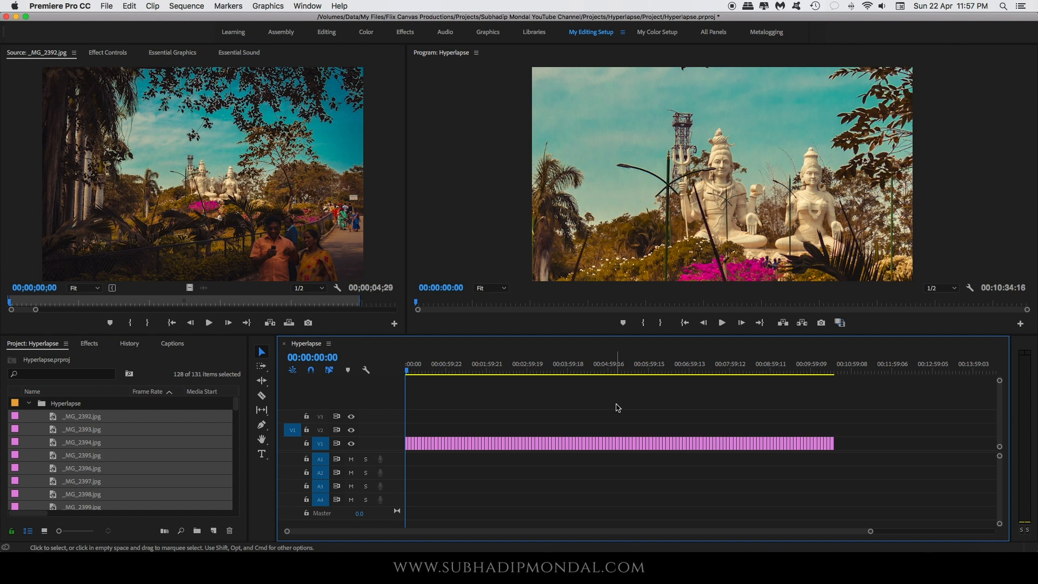
{"action": "key", "text": "cmd+a"}
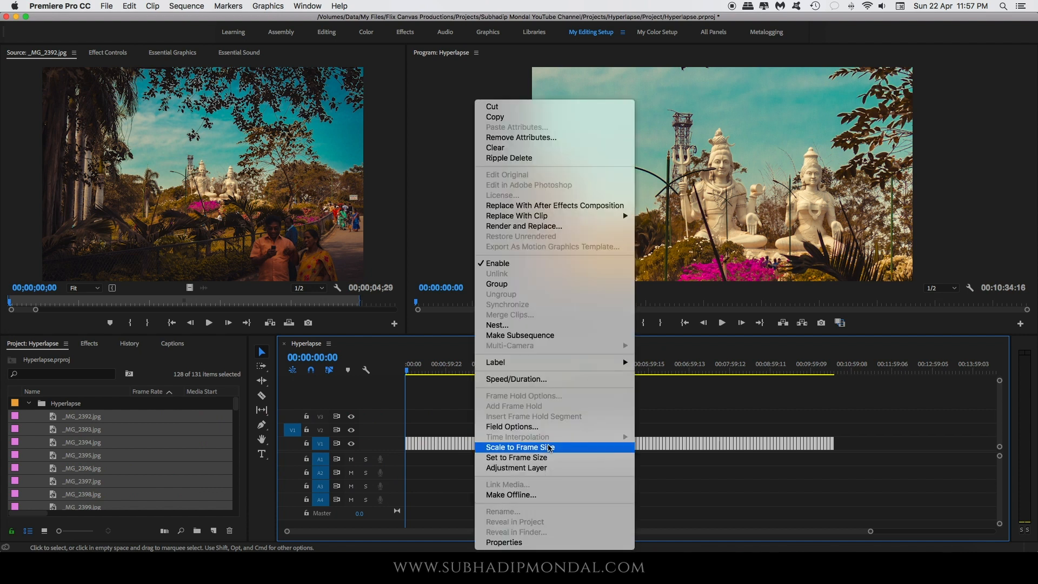
{"action": "left_click", "coordinate": [519, 447]}
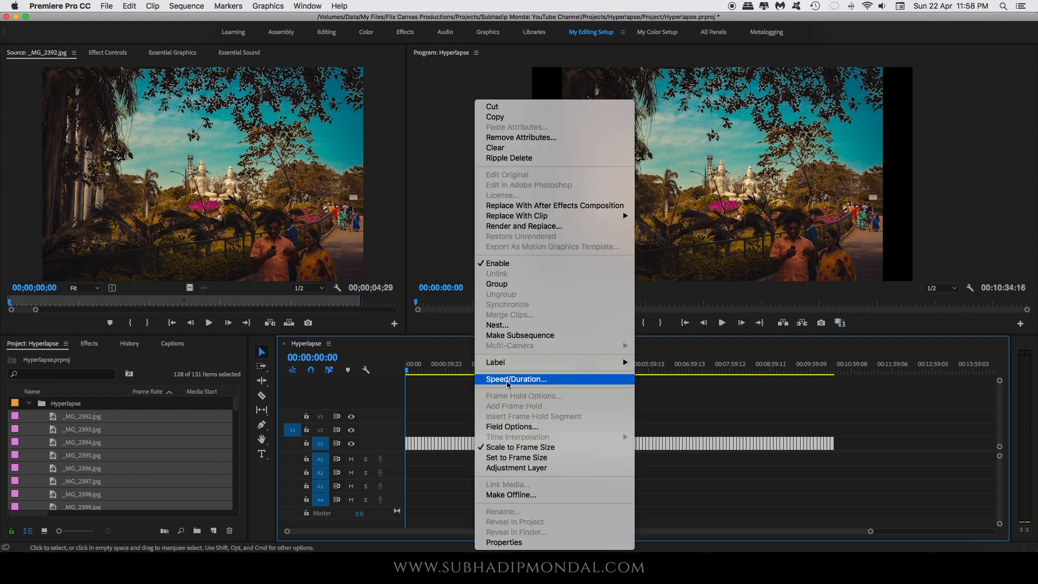
- Set every photo's duration to 00:00:00:01 and close the gaps between them
{"action": "left_click", "coordinate": [516, 378]}
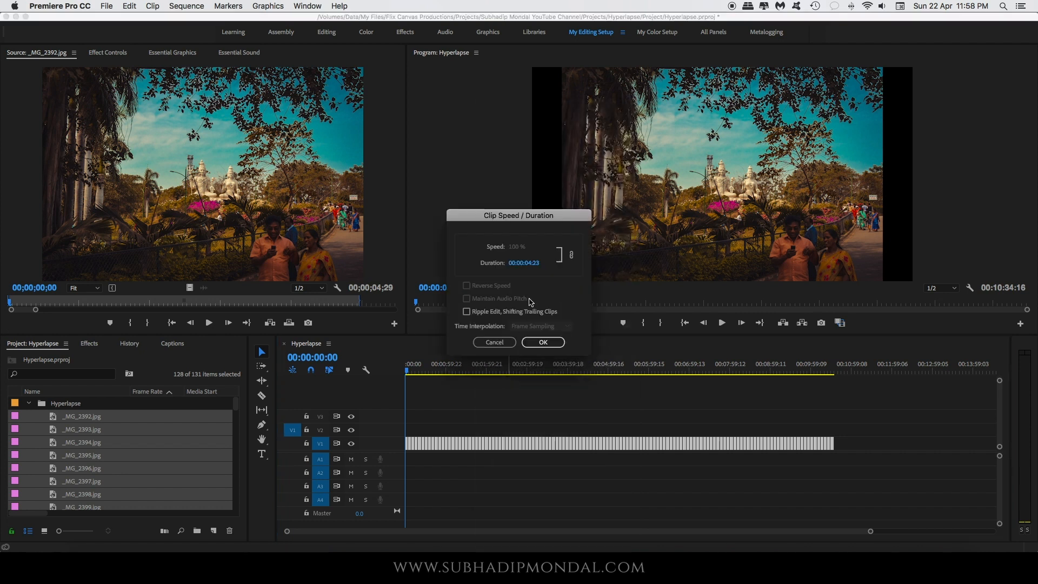
{"action": "left_click", "coordinate": [524, 263]}
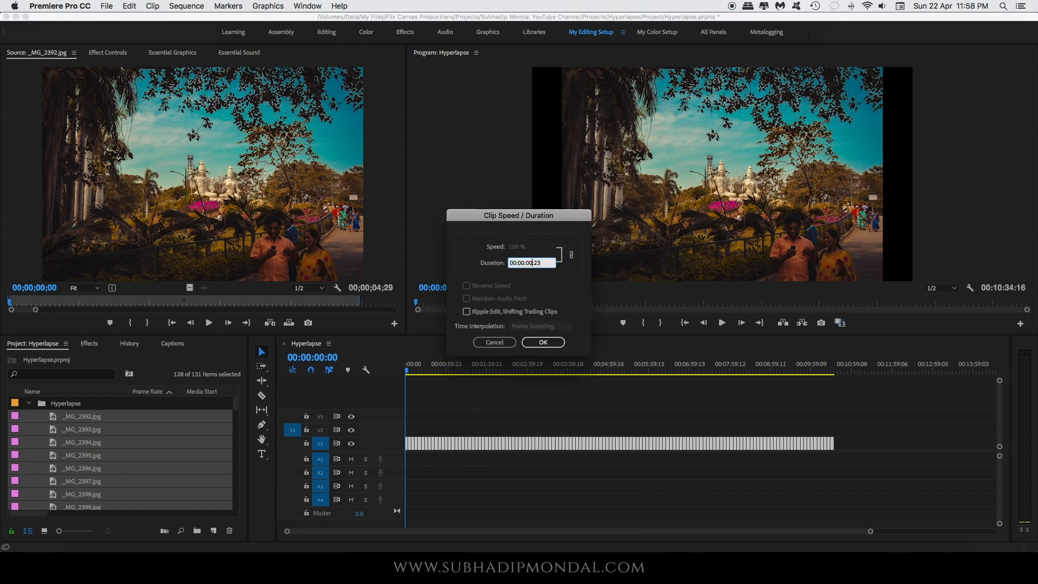
{"action": "type", "text": "00:00:00:0"}
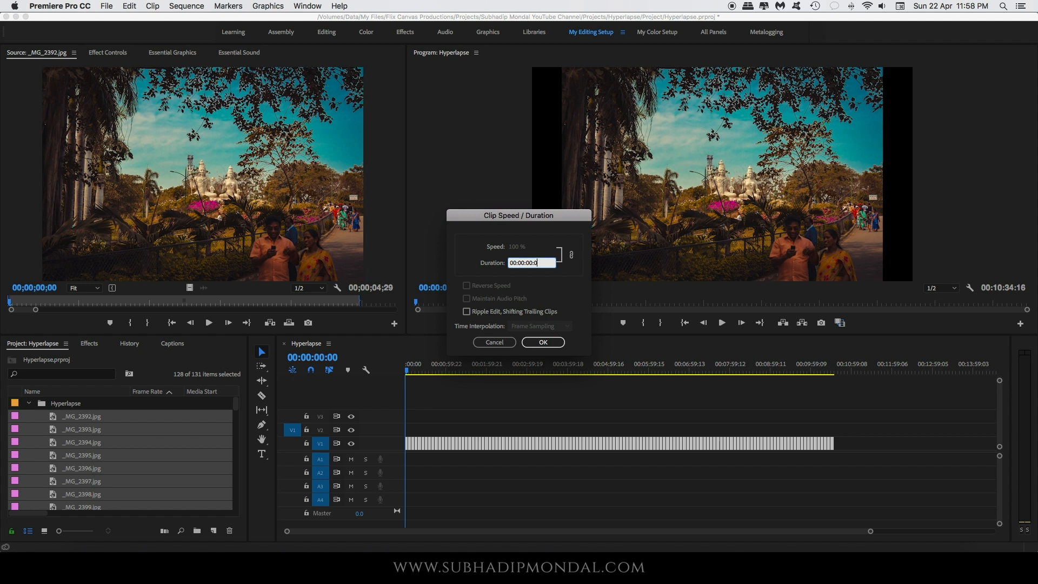
{"action": "left_click", "coordinate": [542, 342]}
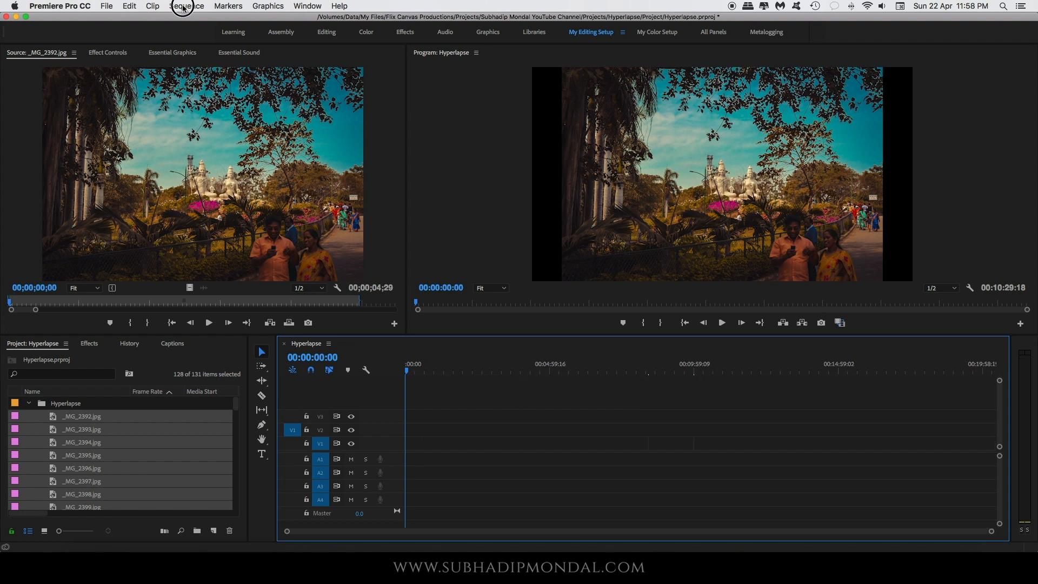
{"action": "left_click", "coordinate": [187, 5]}
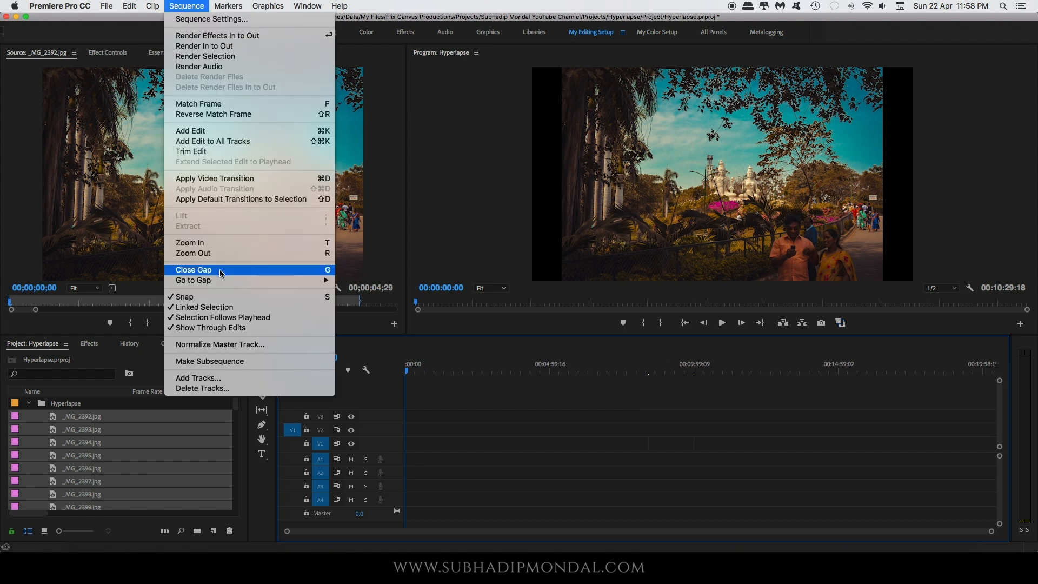
{"action": "left_click", "coordinate": [194, 270]}
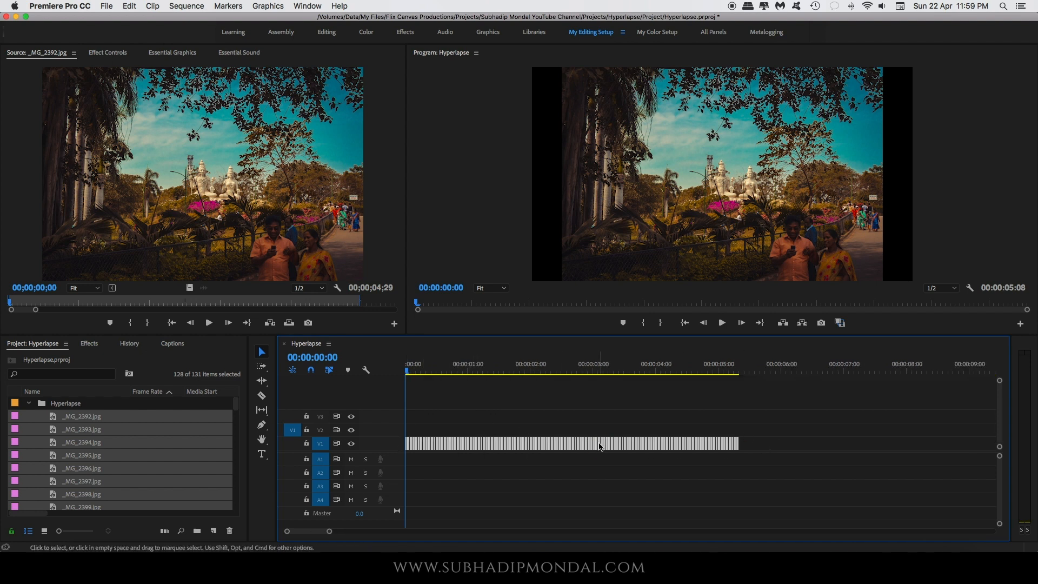
- Nest the selected one-frame photo clips into a single clip named Hyperlapse
{"action": "right_click", "coordinate": [569, 443]}
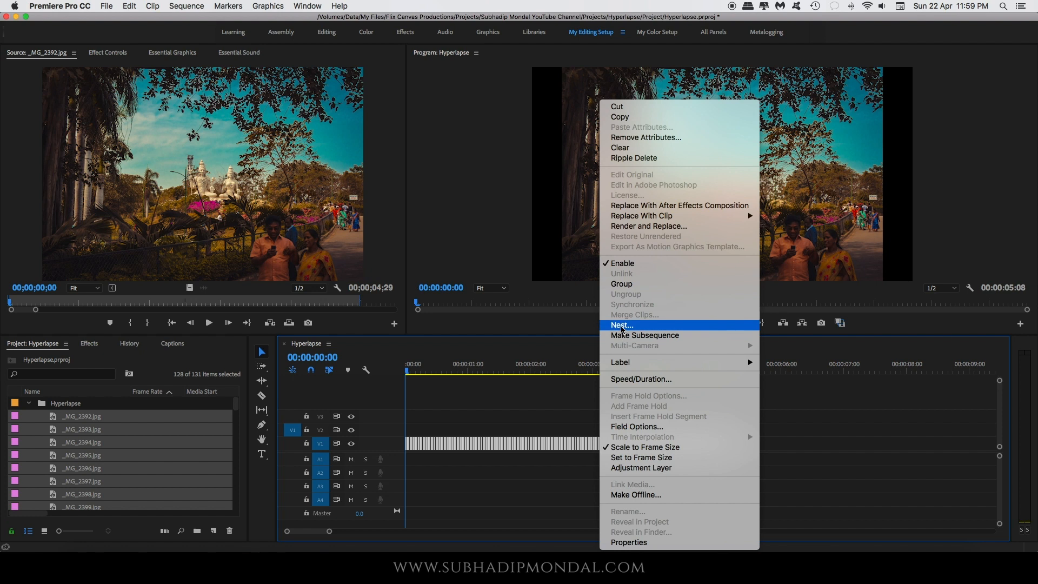
{"action": "left_click", "coordinate": [620, 325]}
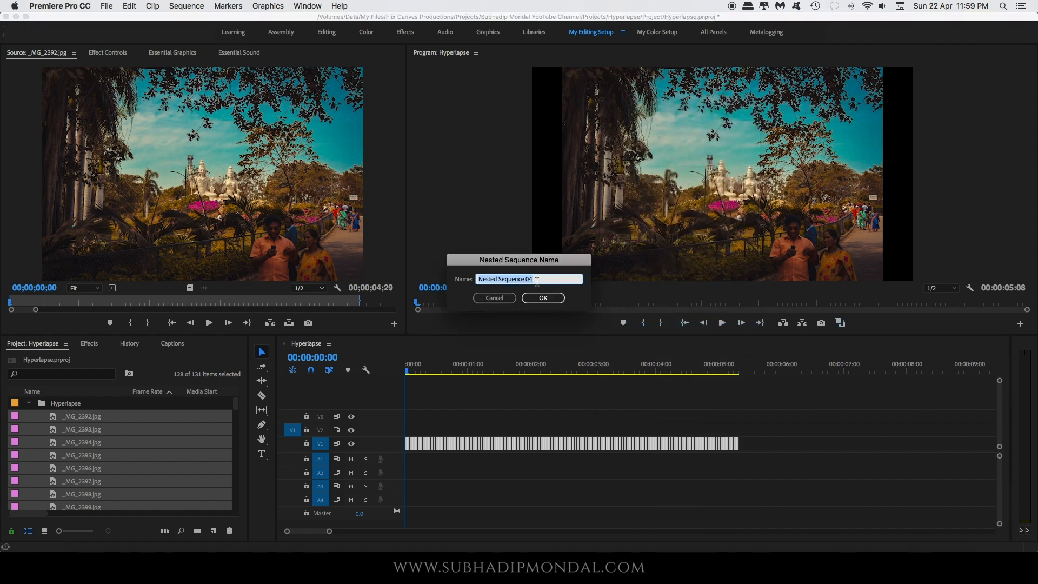
{"action": "type", "text": "H"}
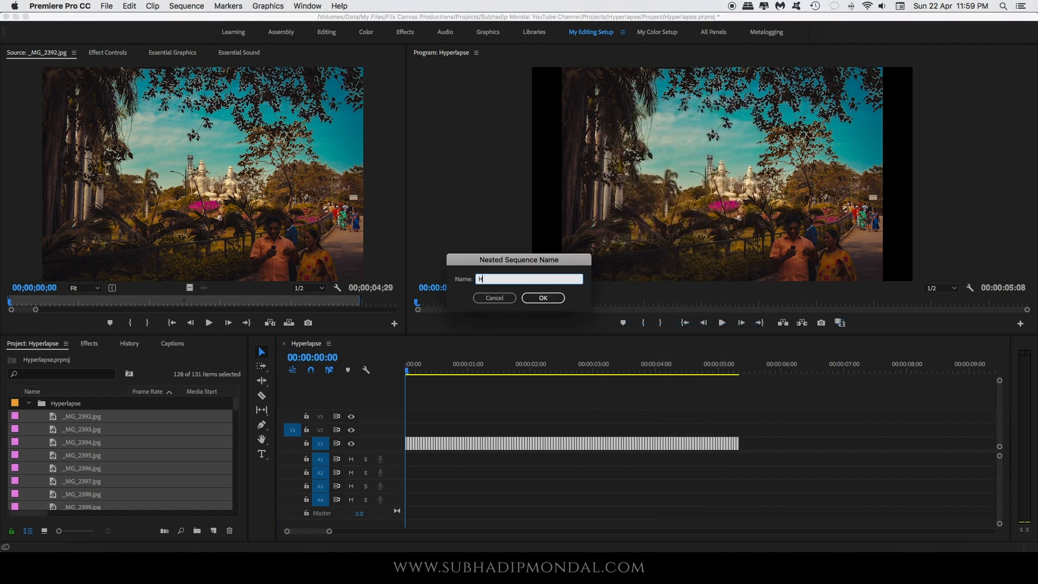
{"action": "type", "text": "Hyperlapse"}
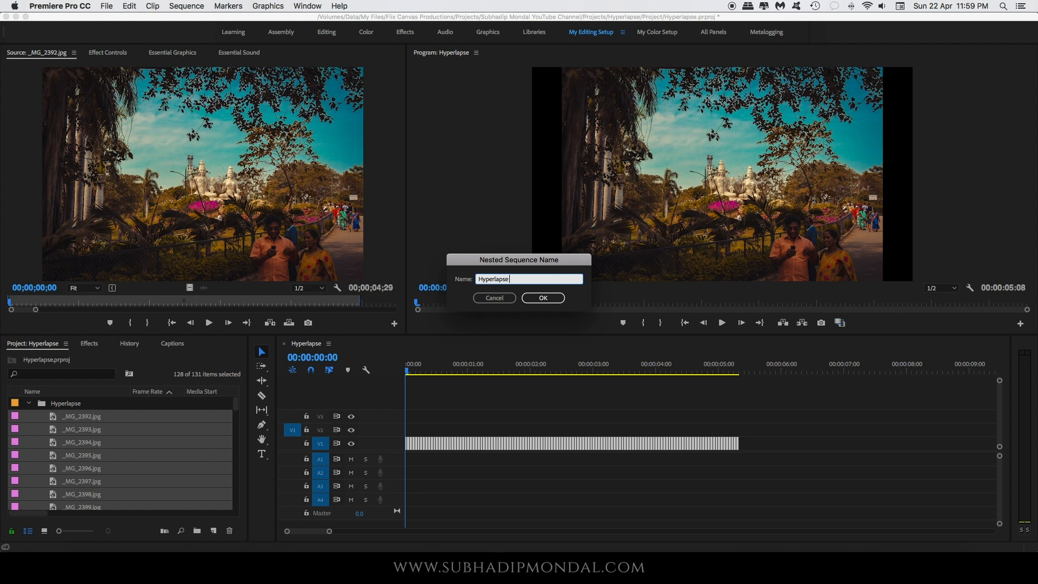
{"action": "left_click", "coordinate": [542, 297]}
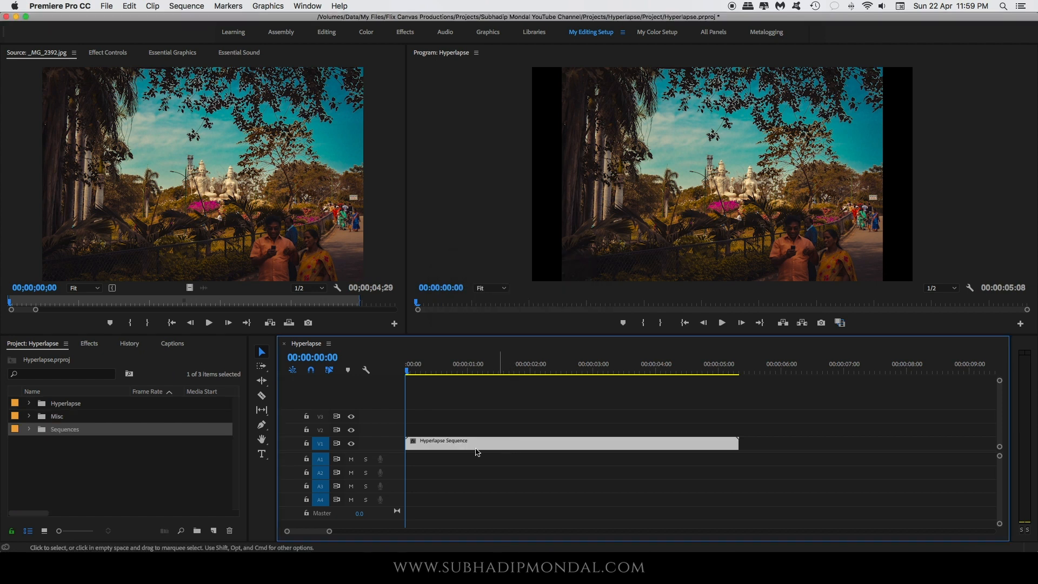
{"action": "left_click", "coordinate": [89, 343]}
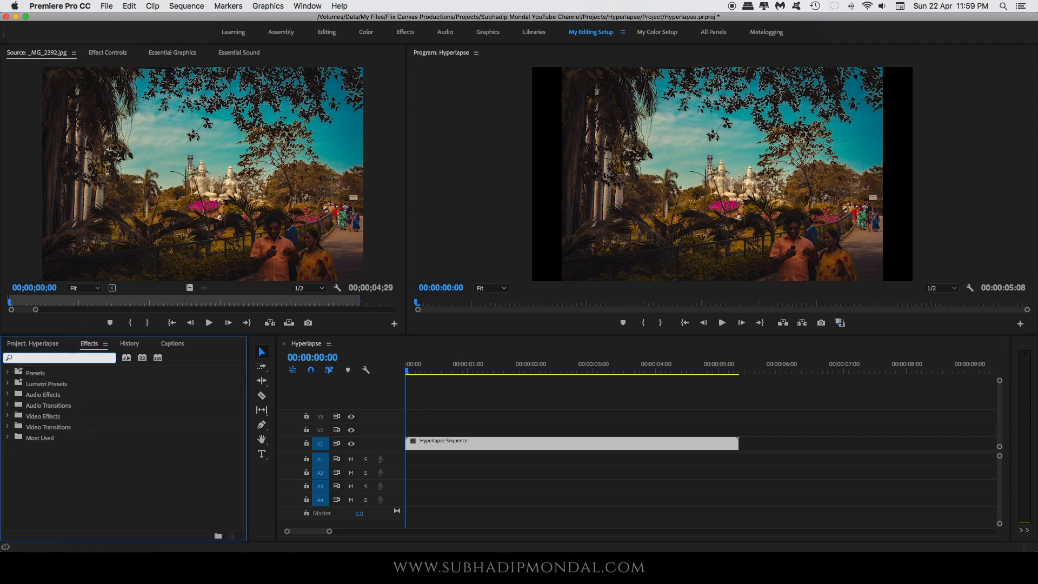
- Search effects for Warp Stabilizer and select the 1080p_2.35-1_Letterbox overlay graphic
{"action": "type", "text": "warp stabil"}
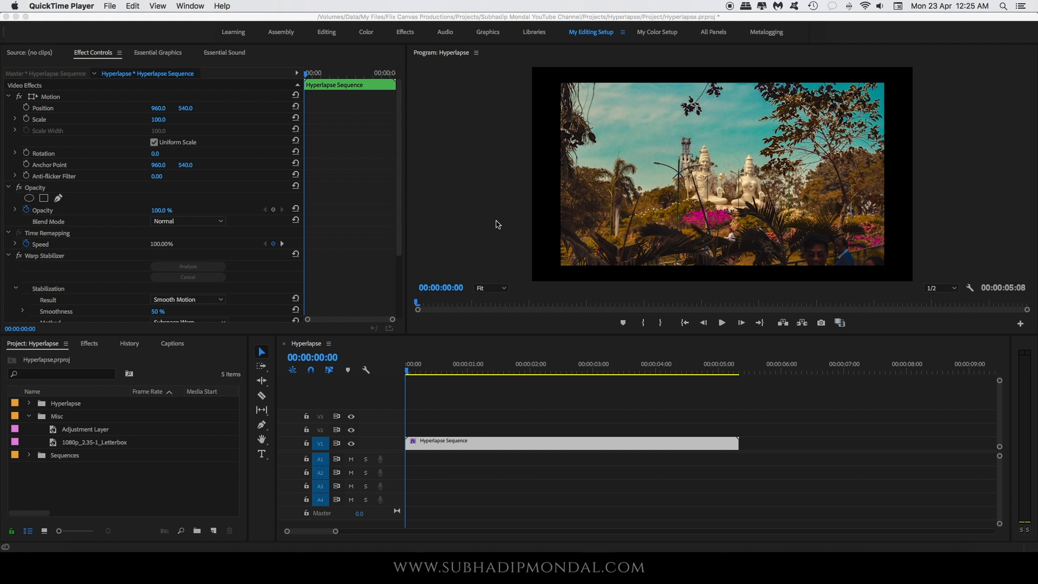
{"action": "mouse_move", "coordinate": [188, 129]}
{"action": "type", "text": "118"}
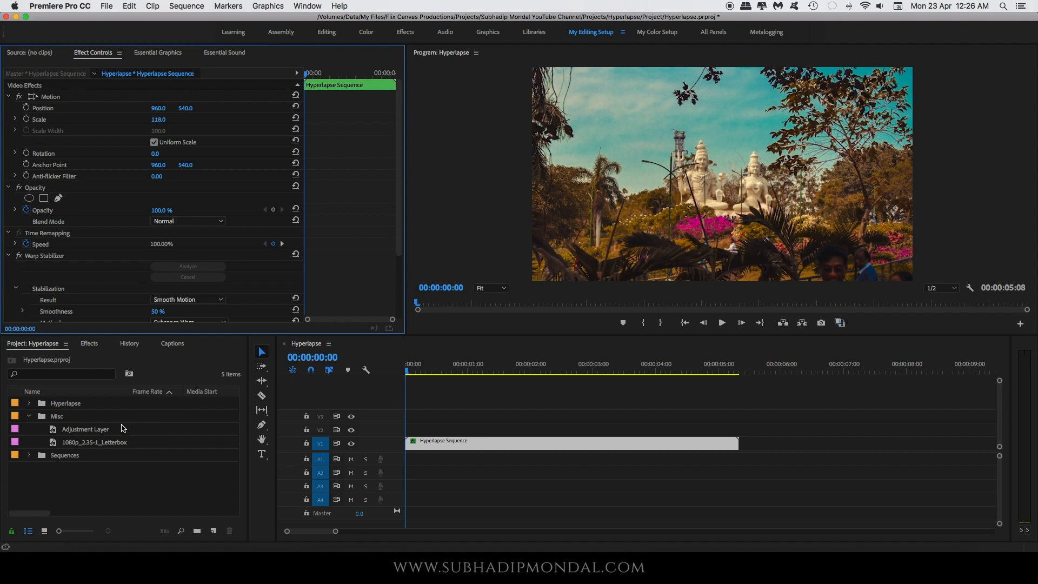
{"action": "left_click", "coordinate": [95, 441]}
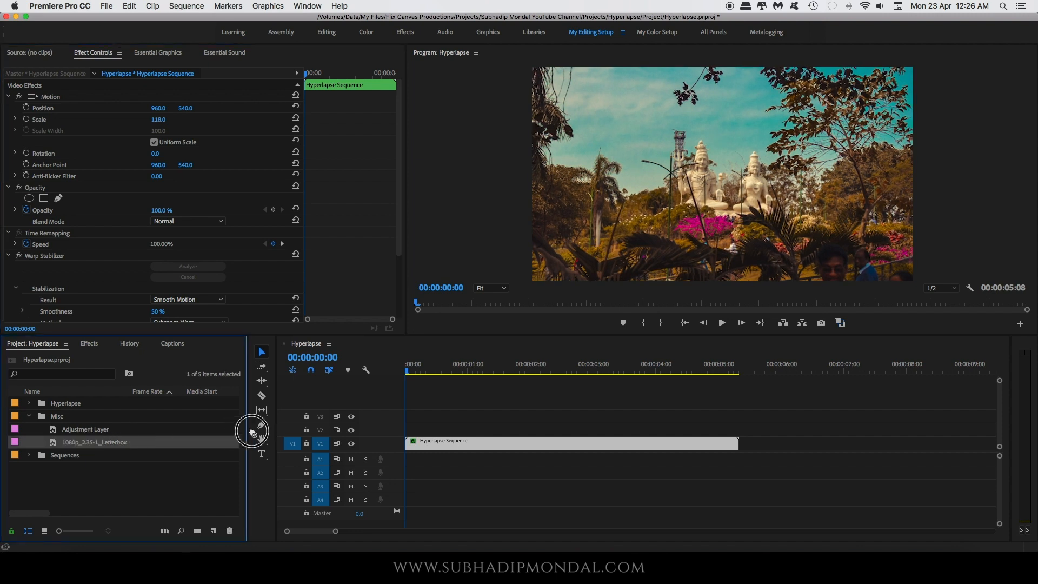